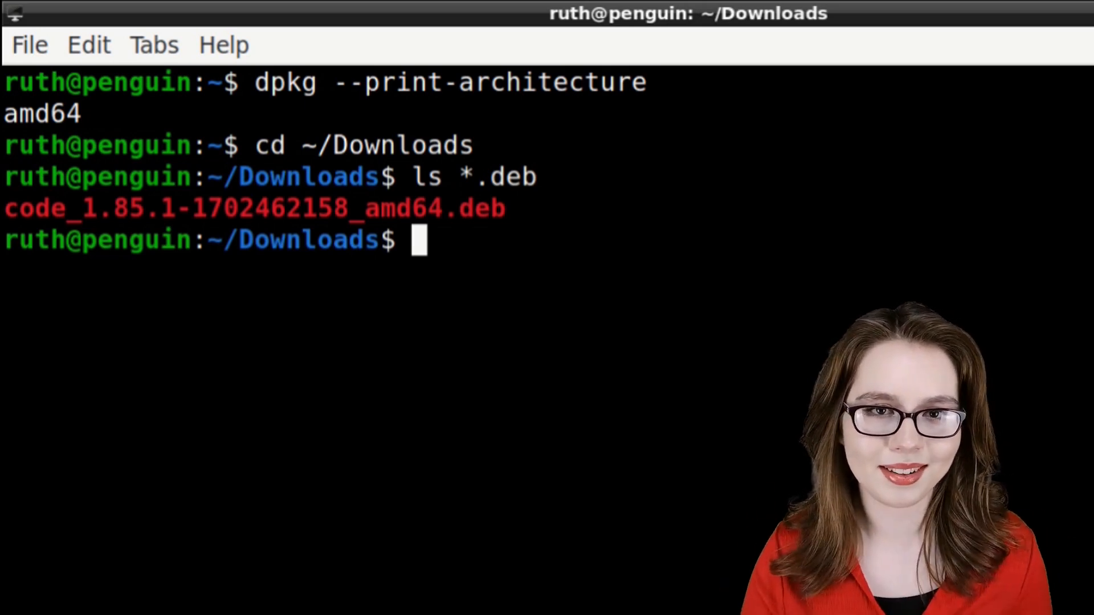
type("sudo apt install ./")
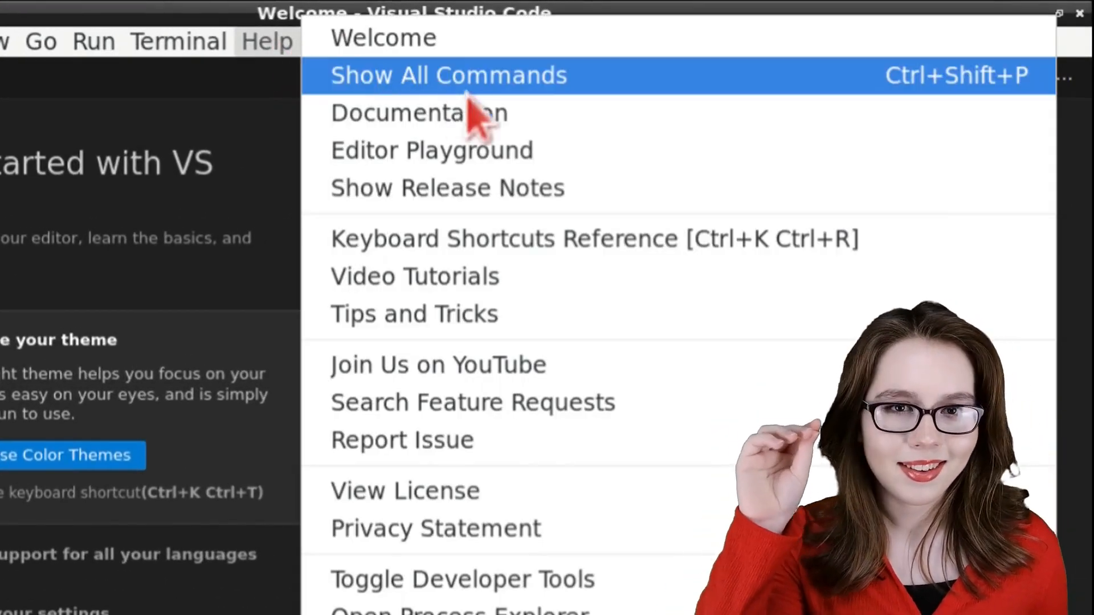
left_click(418, 112)
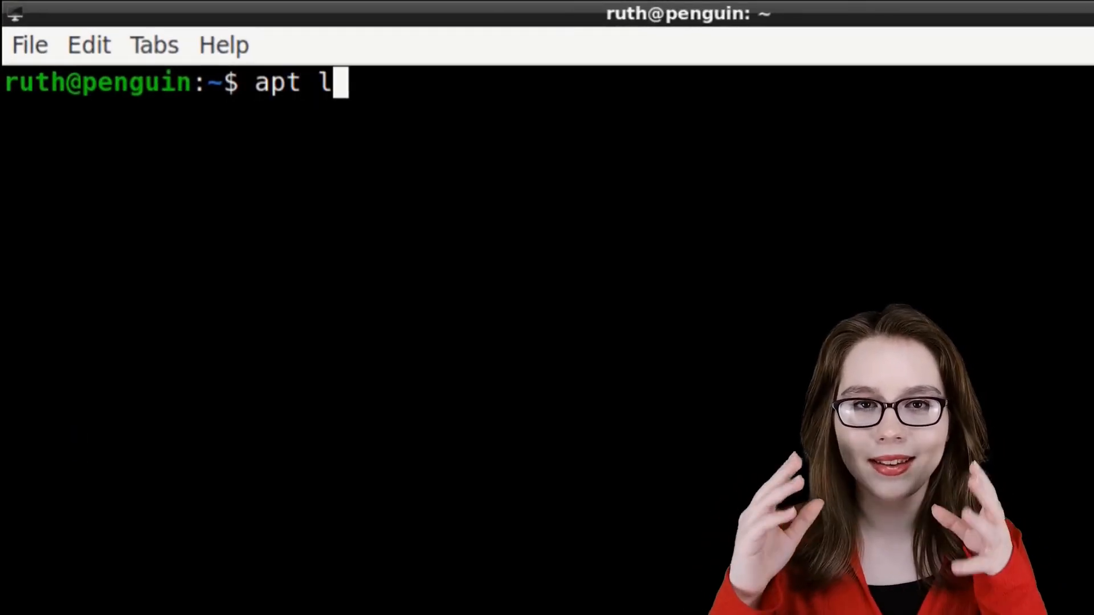
Complete the apt list code command at the home prompt to look up the installed package.
type("ist code")
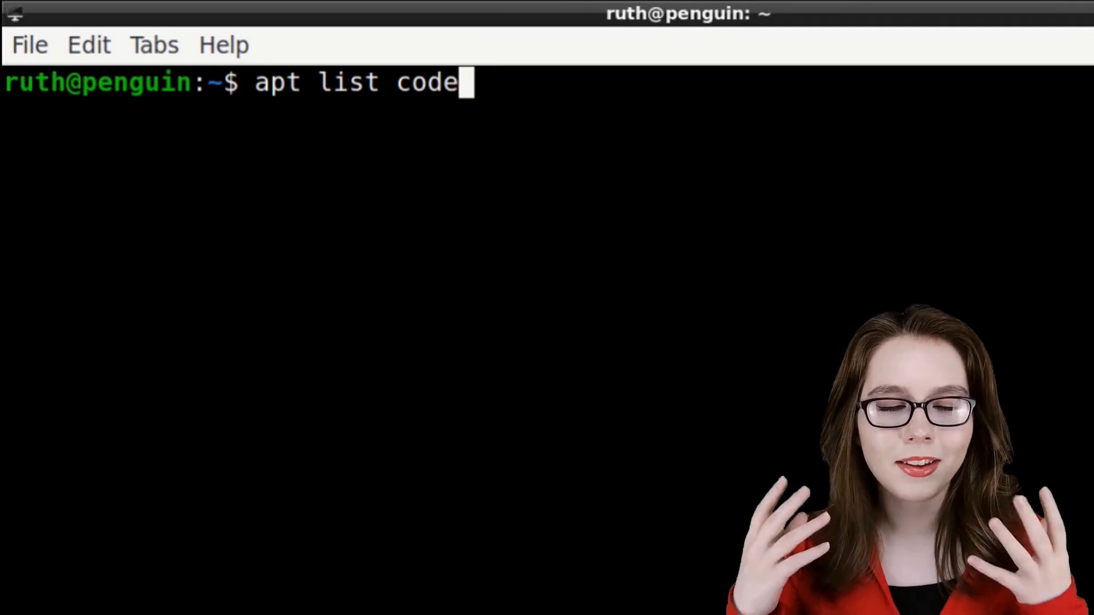